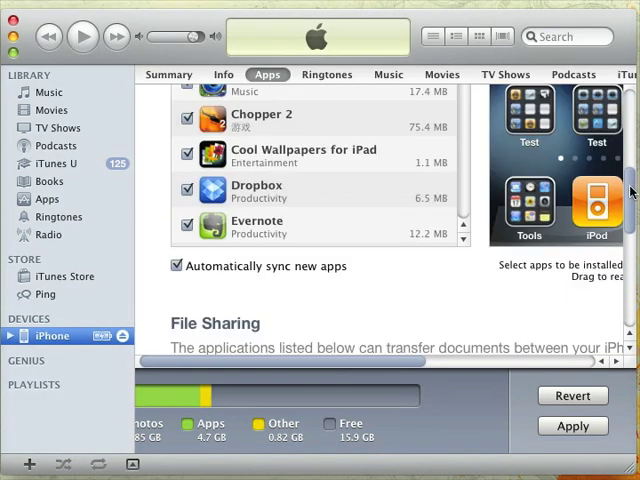
- Scroll the iPhone's Apps tab down to the File Sharing list with RMakerFree and RMakerPro
scroll(down, 3)
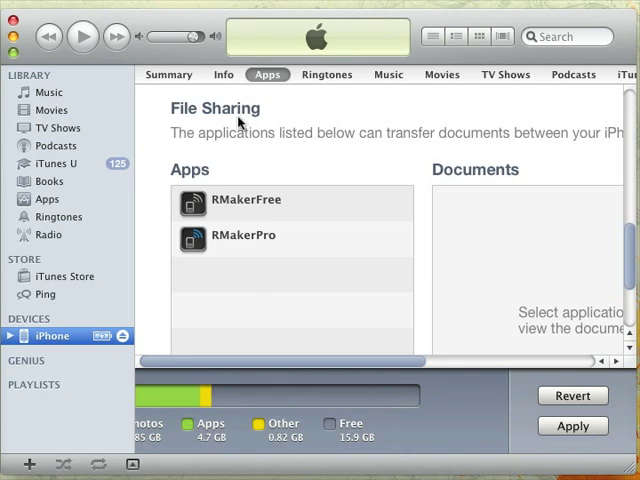
mouse_move(242, 274)
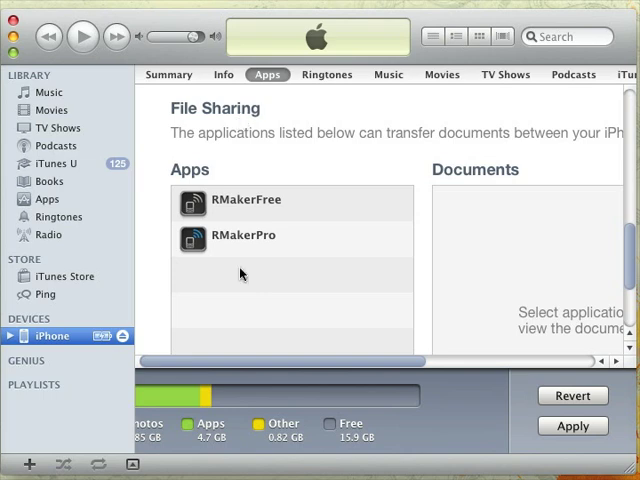
mouse_move(294, 248)
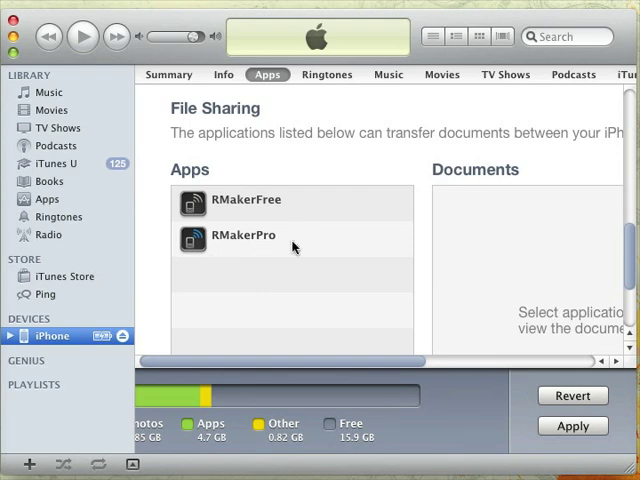
- Open RMakerPro's documents and select the Be With You and Right Now ringtone files
click(243, 235)
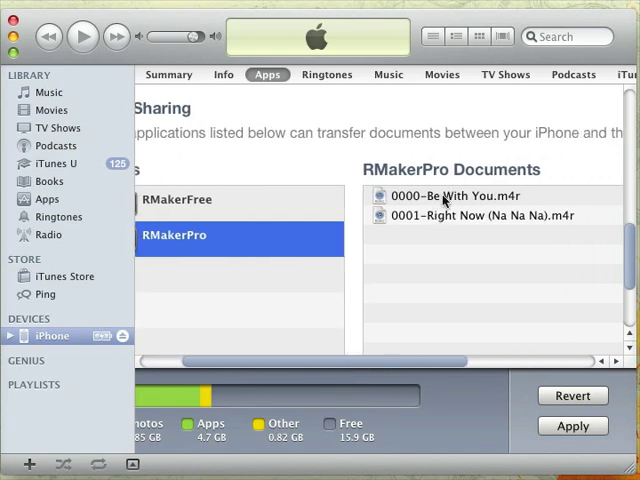
mouse_move(452, 178)
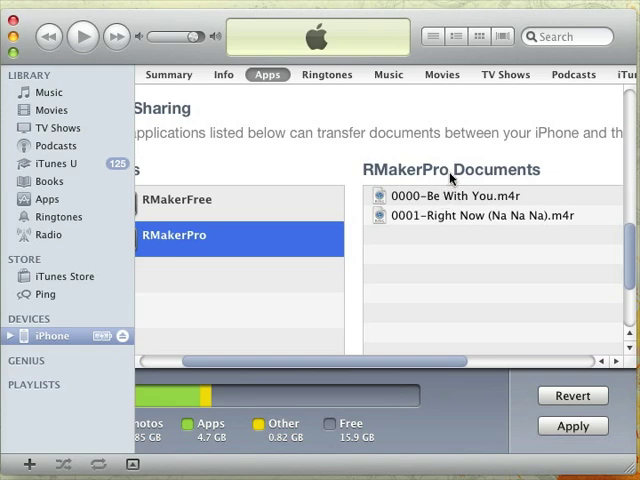
click(456, 195)
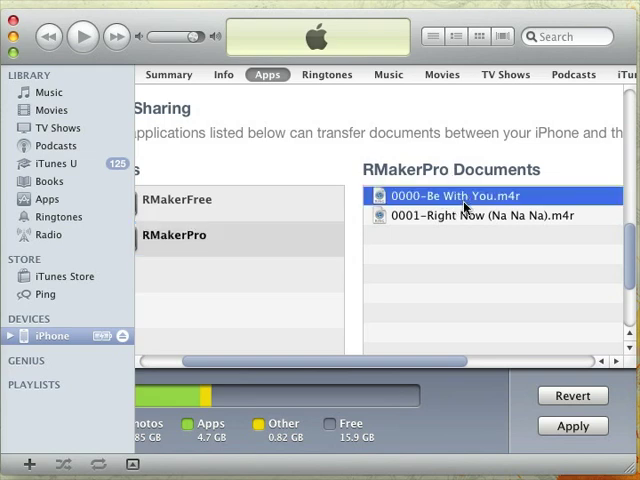
click(489, 215)
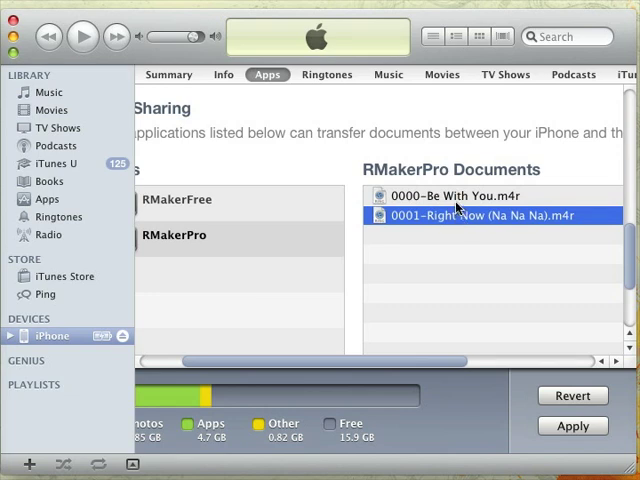
mouse_move(456, 205)
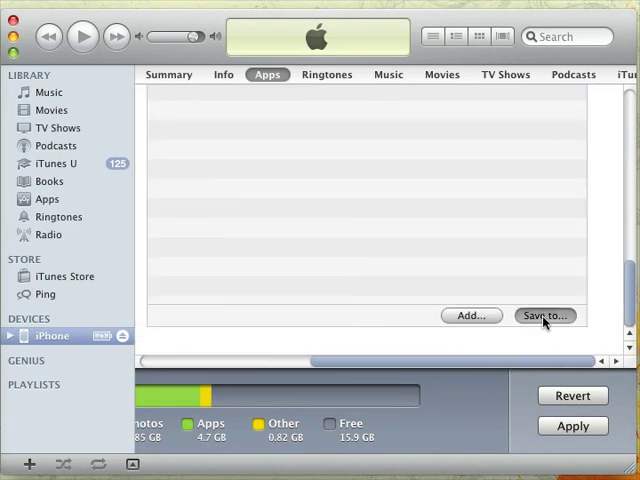
- Save the two selected .m4r ringtone files to the computer
click(544, 315)
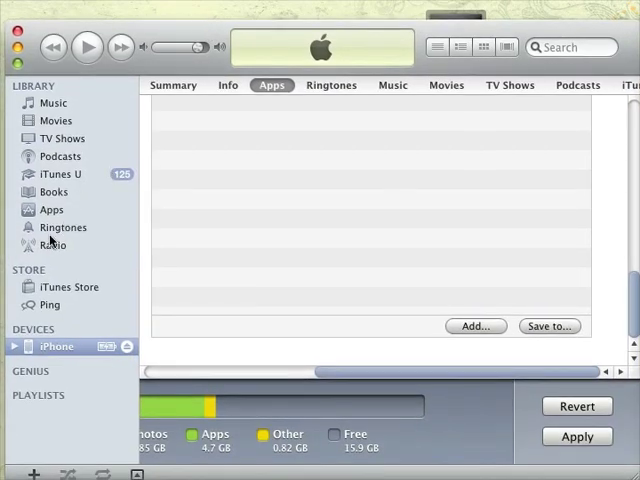
- Open the Ringtones library and select 0001-Right Now (Na Na Na)
click(63, 227)
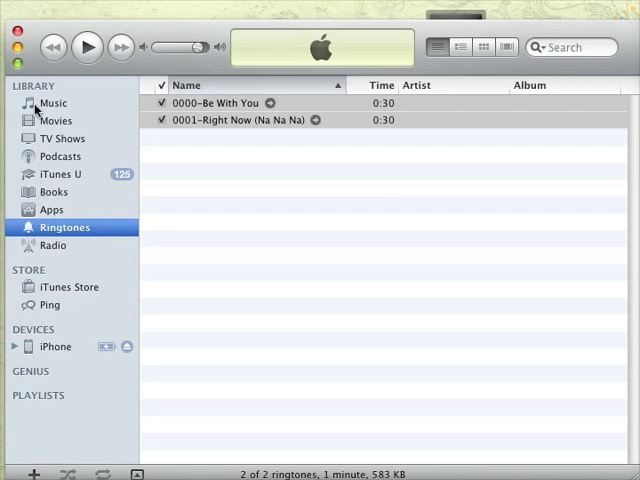
click(240, 120)
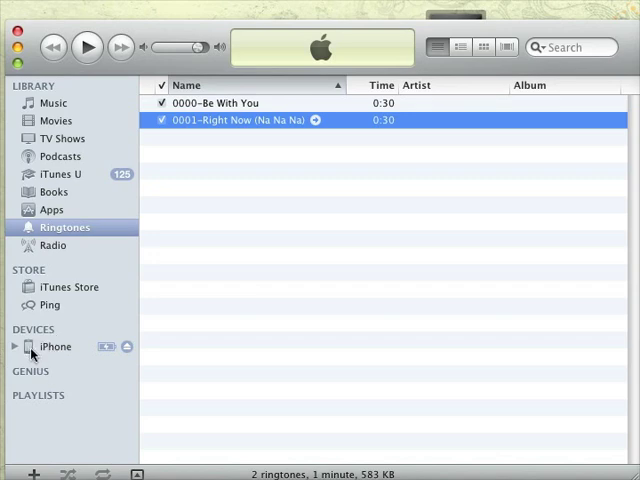
- On the iPhone's Ringtones tab, turn on Sync Ringtones
click(56, 346)
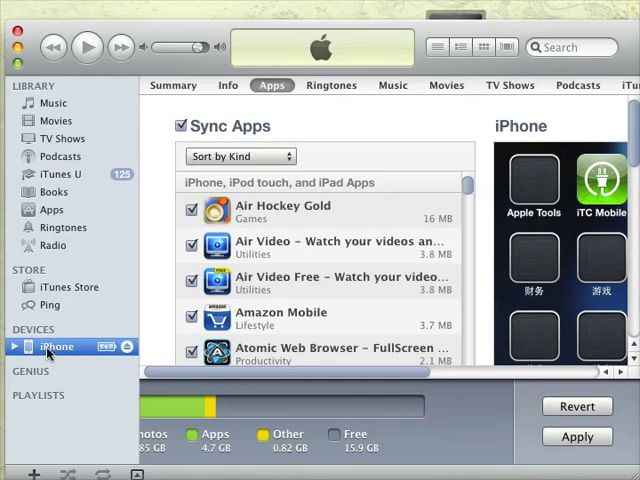
mouse_move(325, 20)
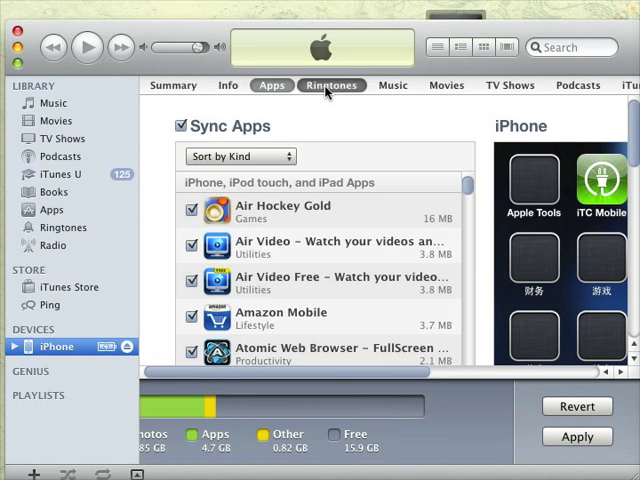
click(331, 85)
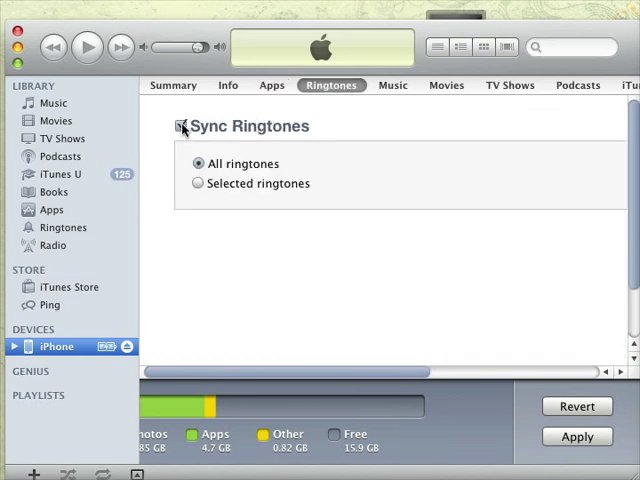
click(181, 126)
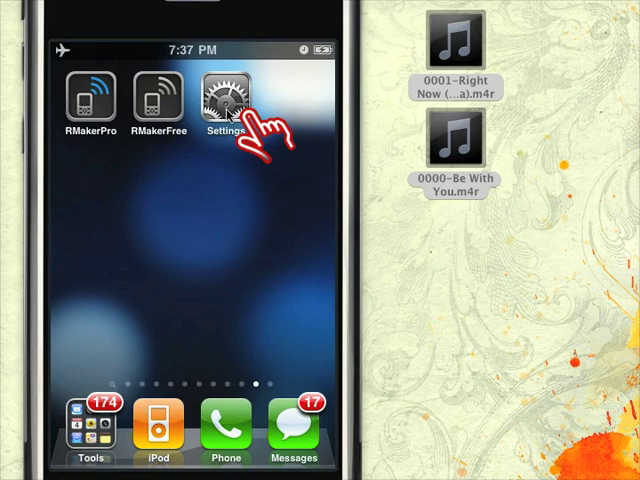
click(227, 97)
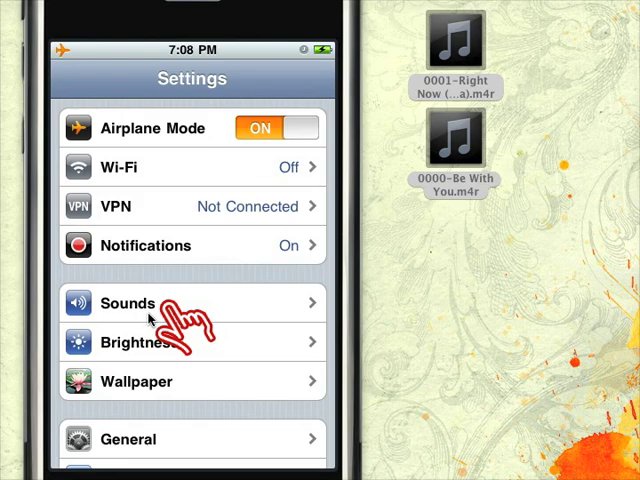
click(127, 303)
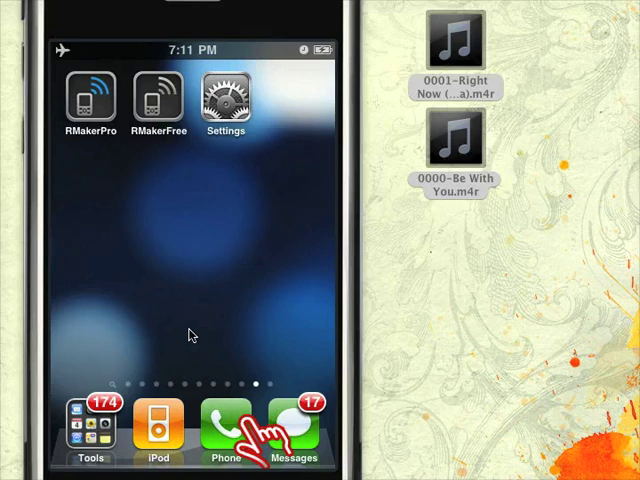
mouse_move(304, 341)
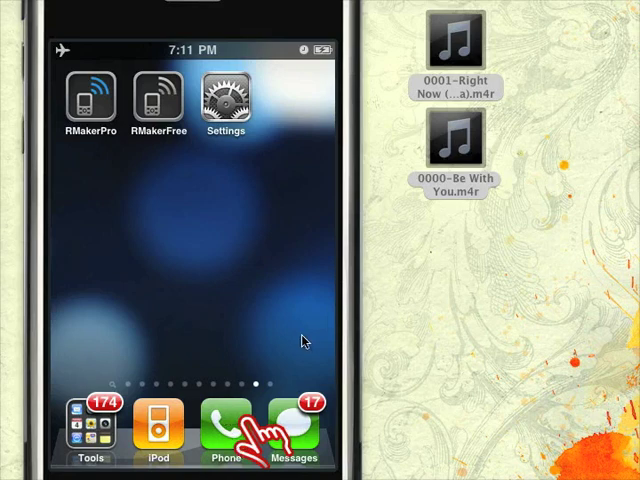
- Open a contact in the Phone app and start editing its details
click(224, 428)
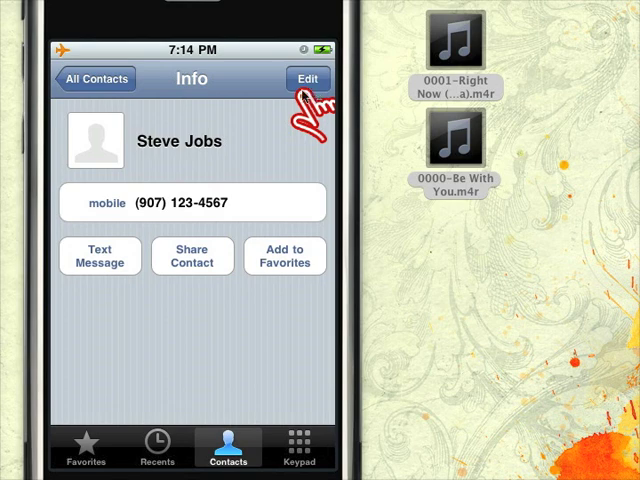
click(308, 79)
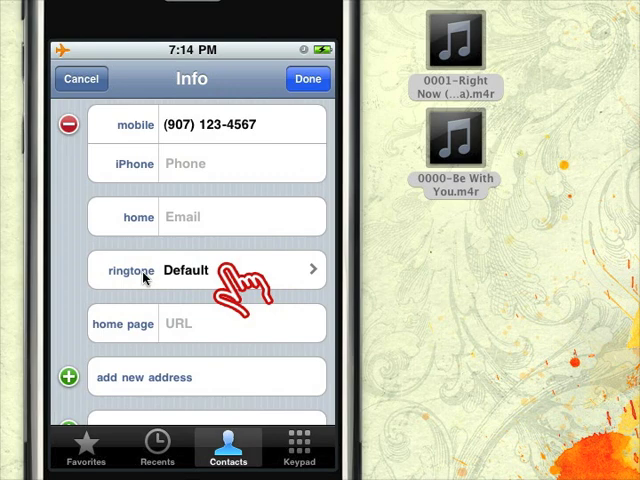
mouse_move(285, 283)
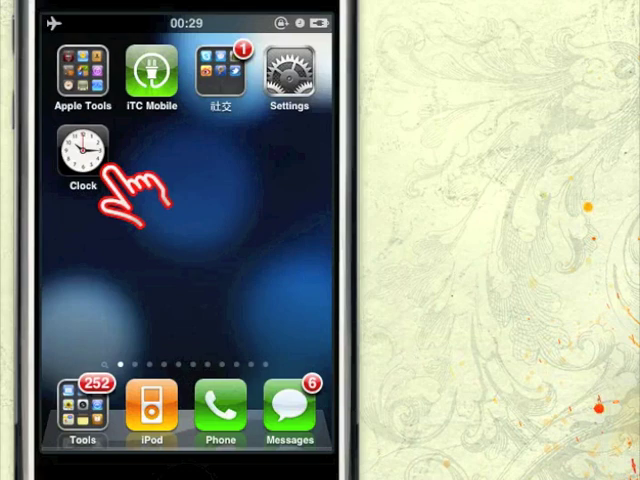
mouse_move(112, 175)
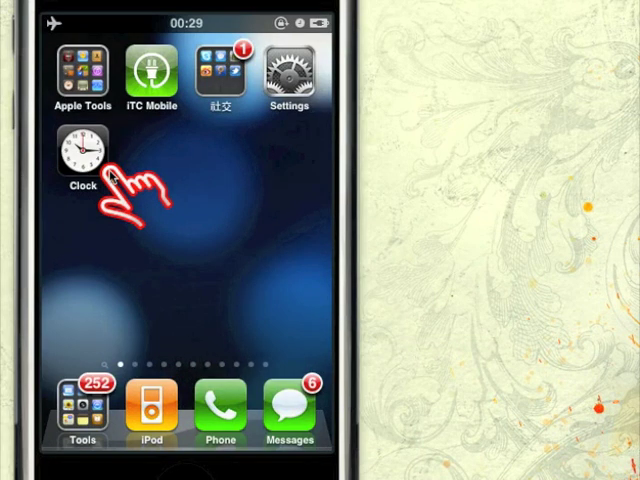
- In Clock, add a new alarm and open its Sound list of custom ringtones
click(82, 155)
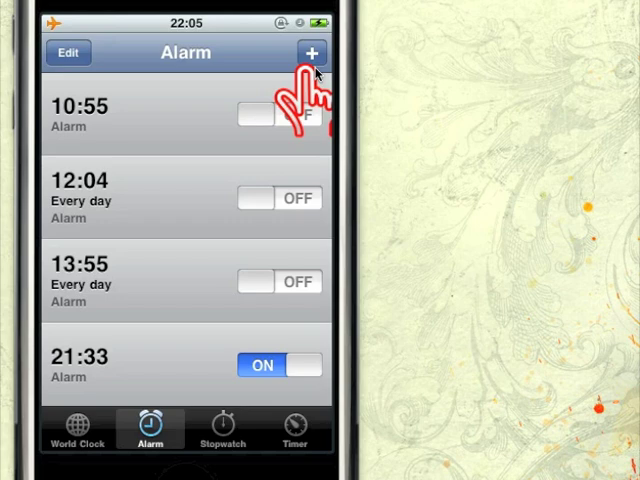
click(311, 52)
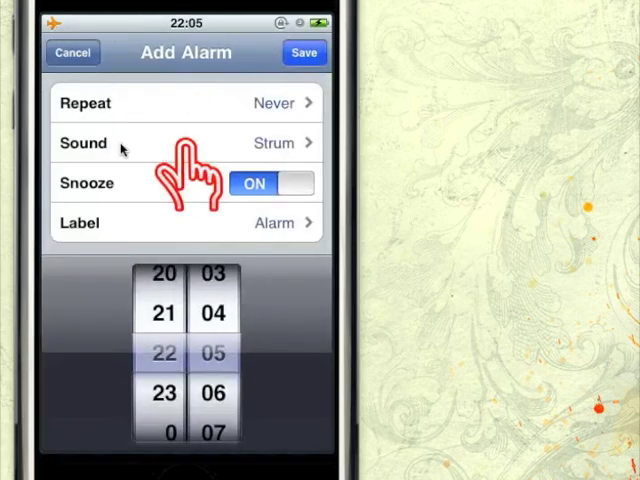
click(185, 143)
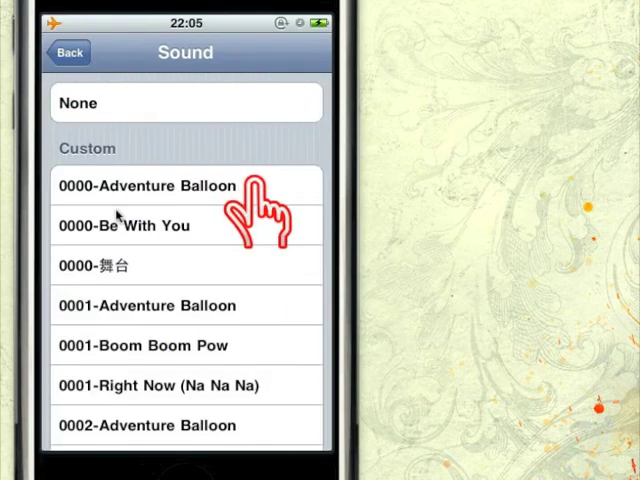